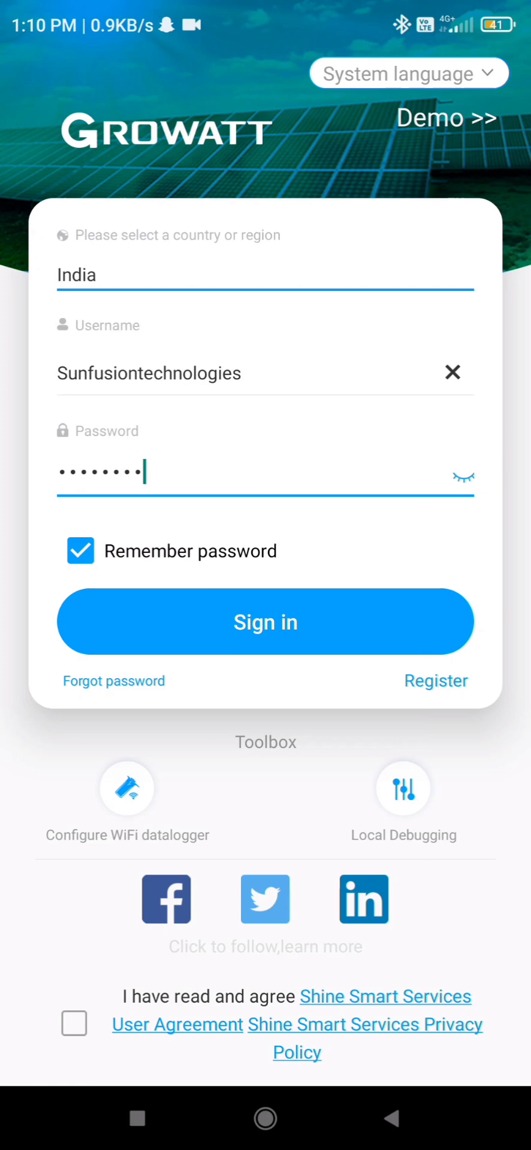
Accept the user agreement, sign in, and open the sree devi plant from the Plant tab.
left_click(266, 621)
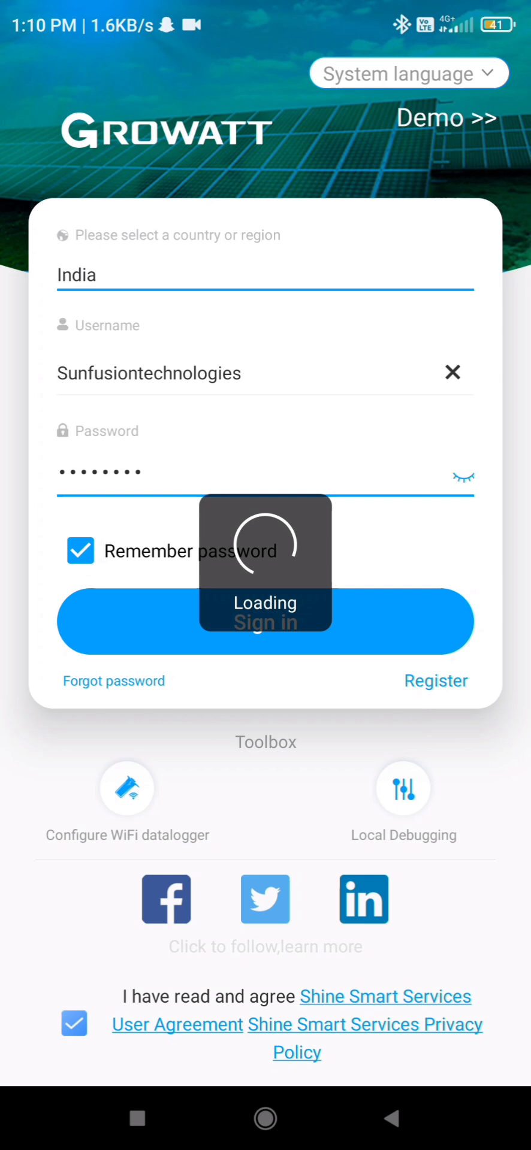
left_click(265, 622)
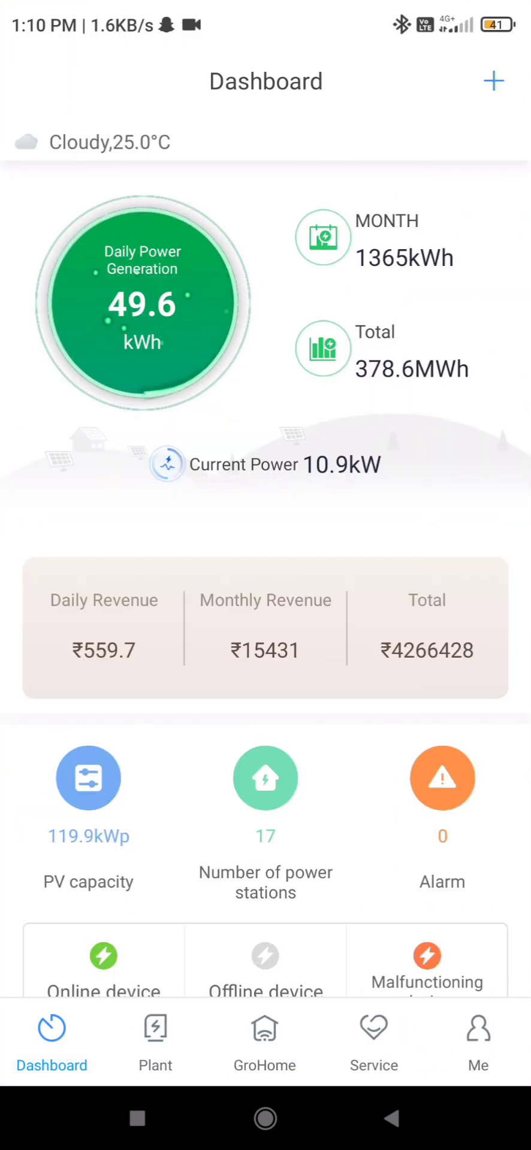
left_click(156, 1034)
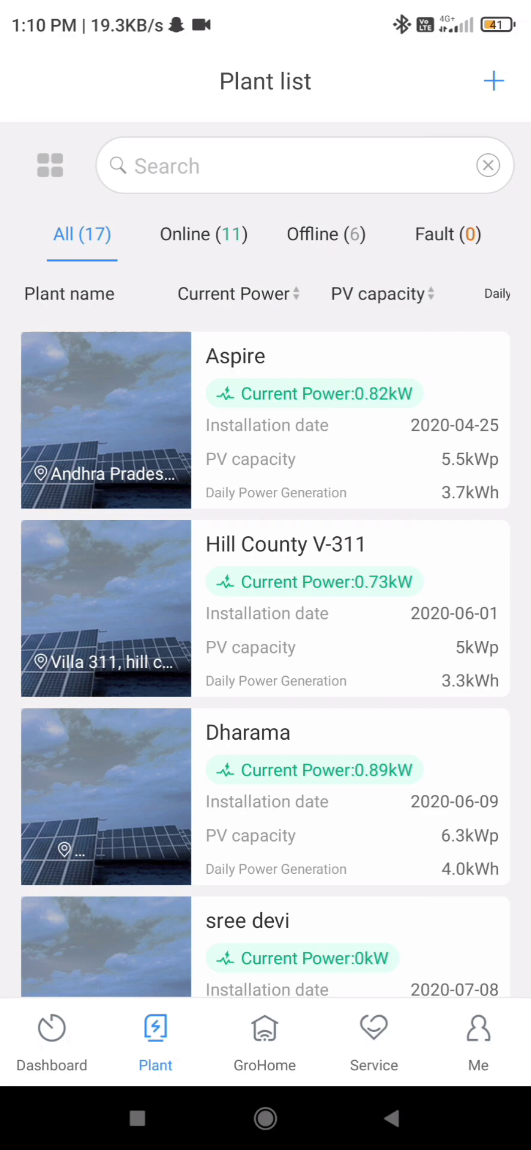
scroll("down", 3)
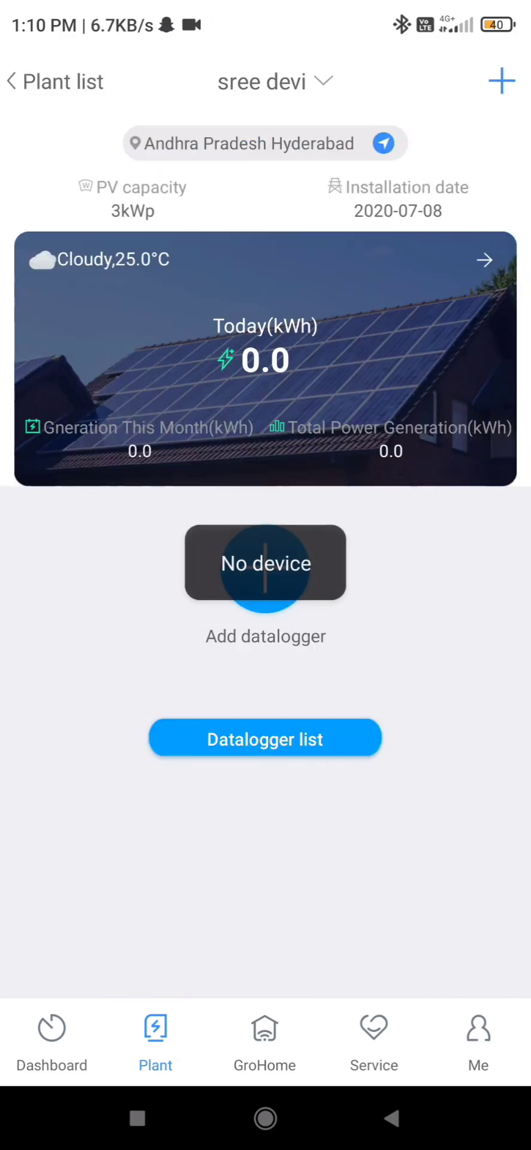
Start adding a datalogger and enter serial number JPC290462F.
left_click(265, 580)
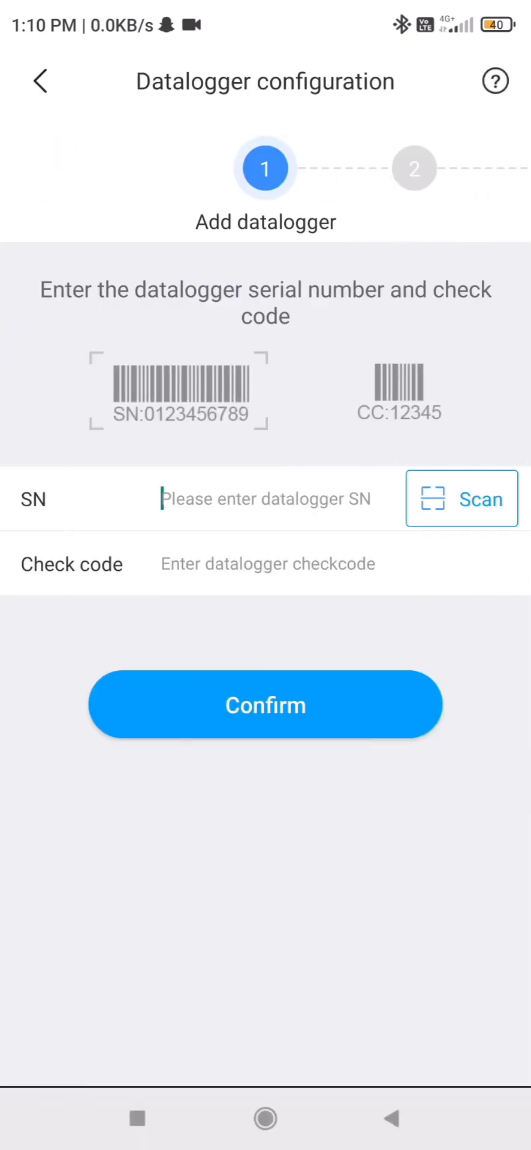
left_click(267, 499)
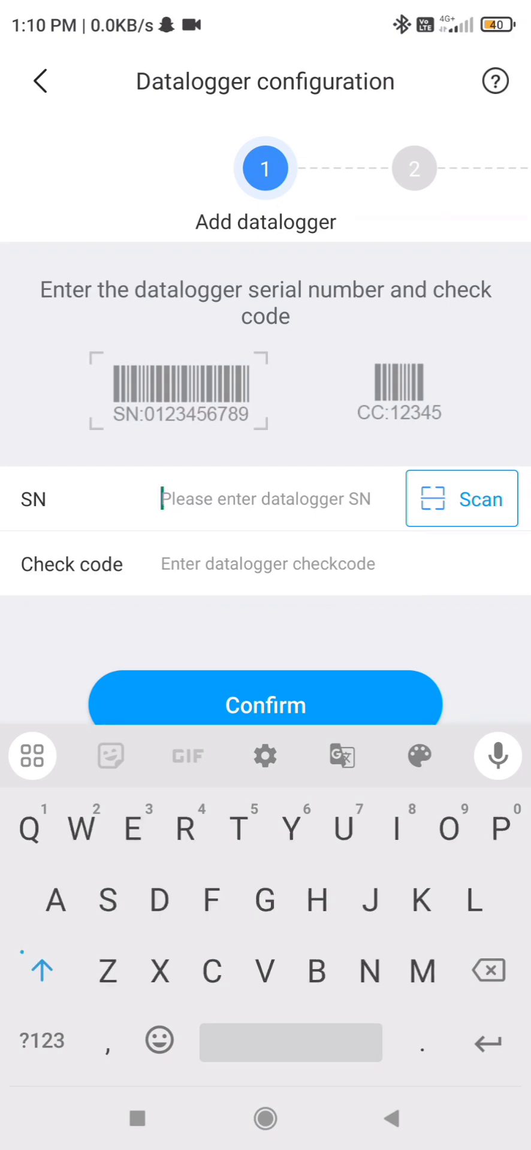
type("JPC")
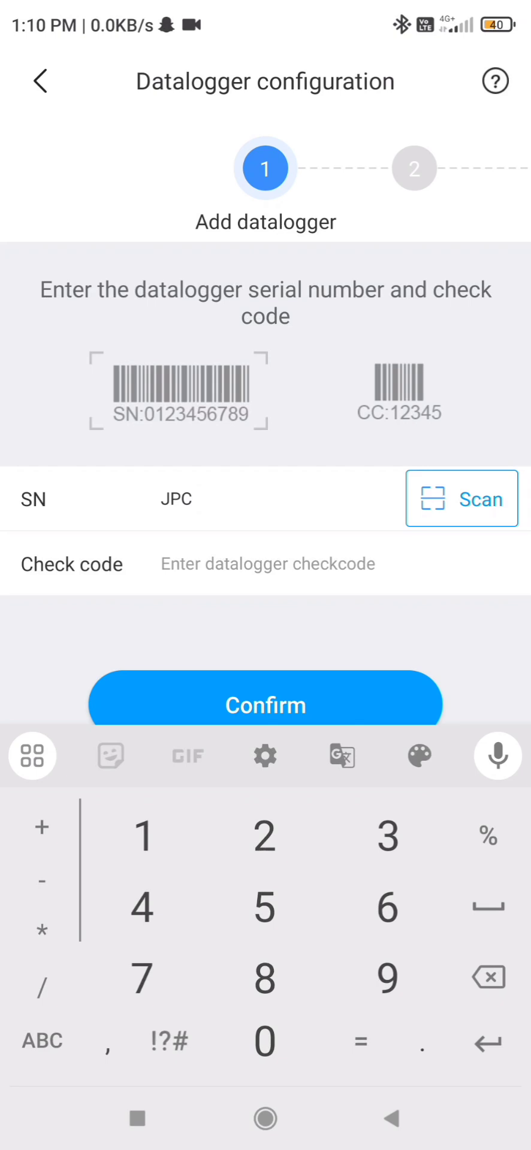
type("2904")
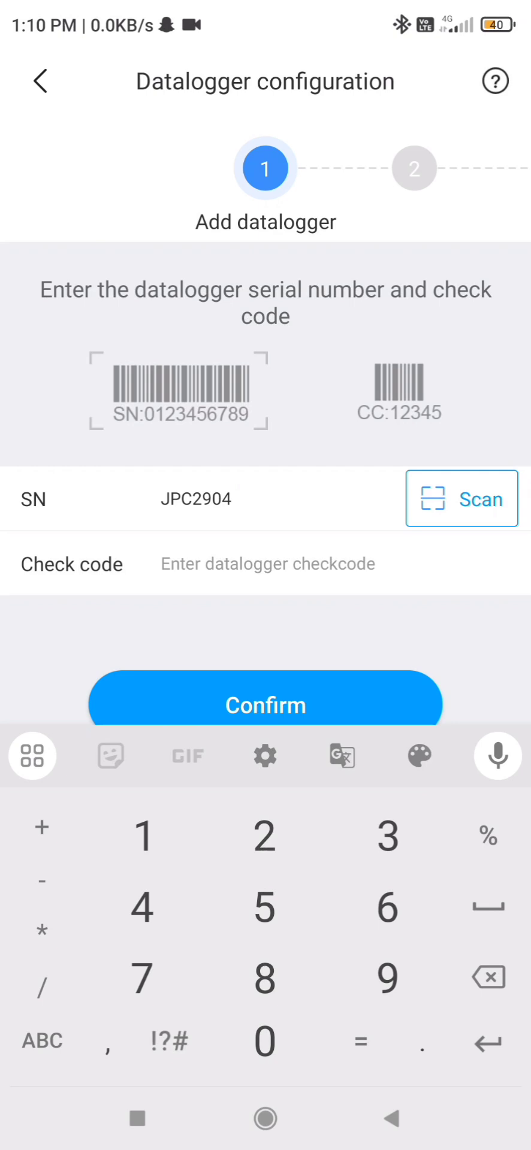
left_click(220, 498)
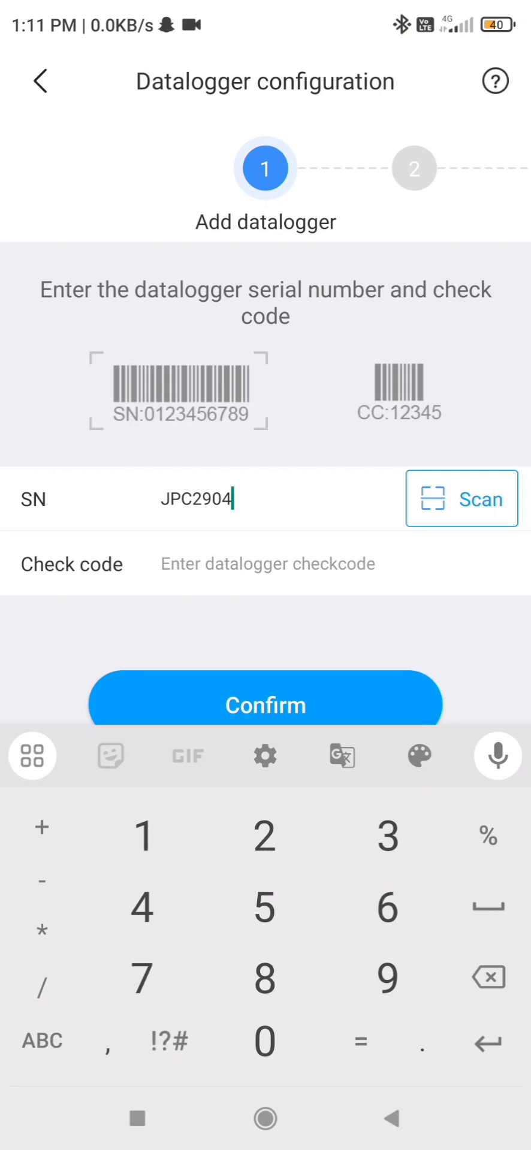
type("62")
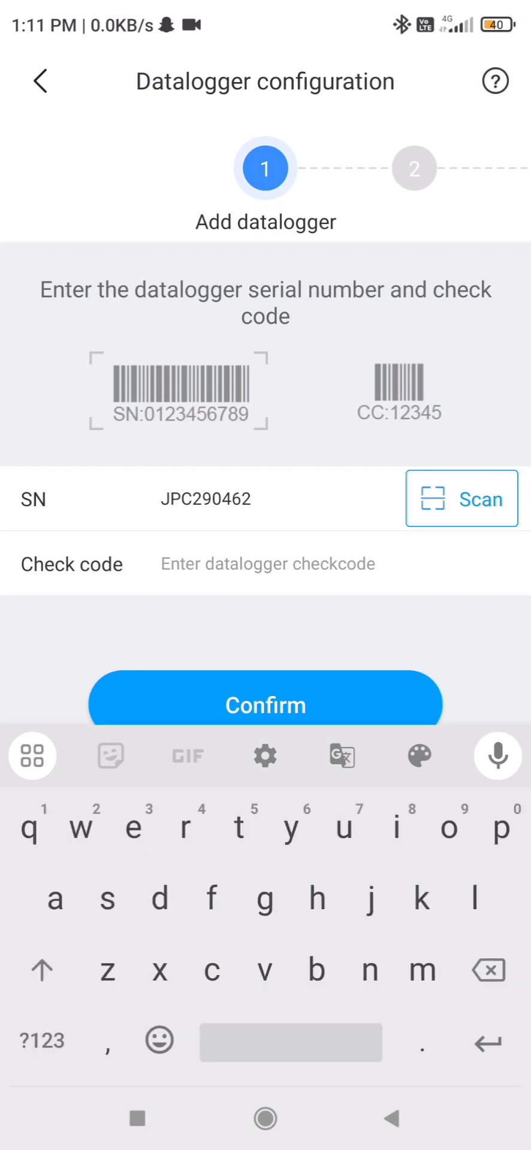
type("F")
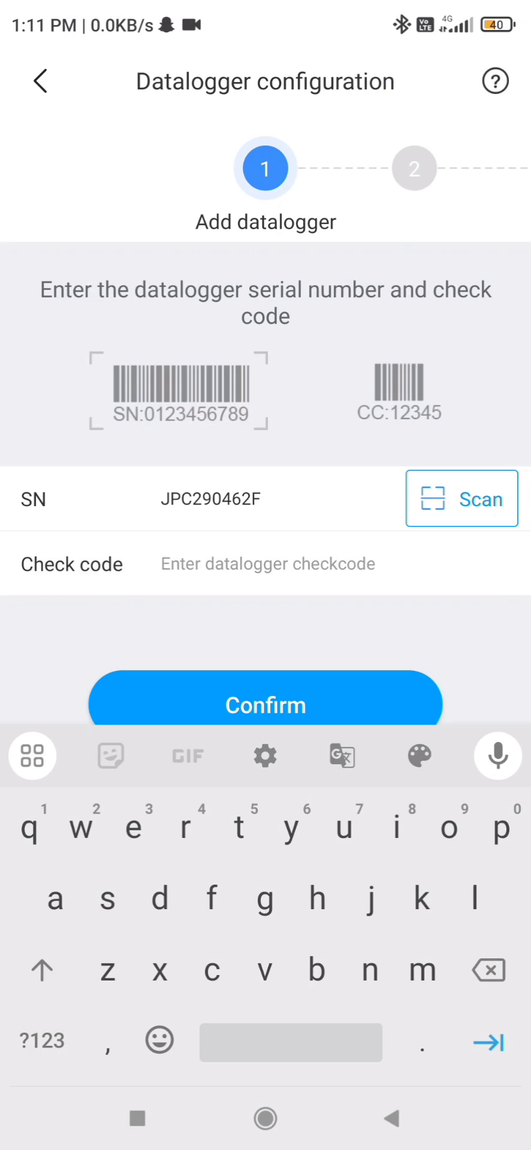
left_click(267, 563)
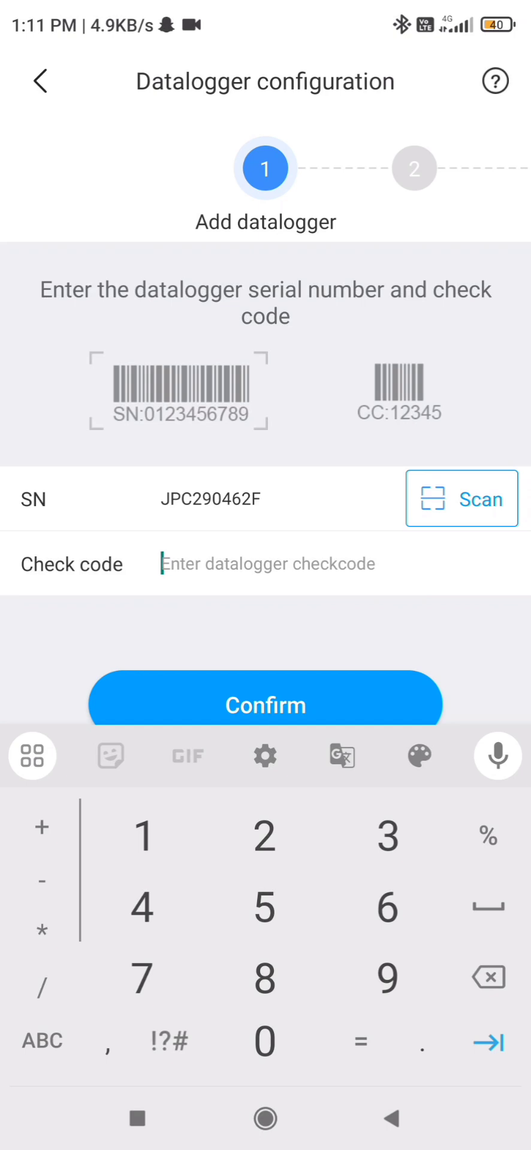
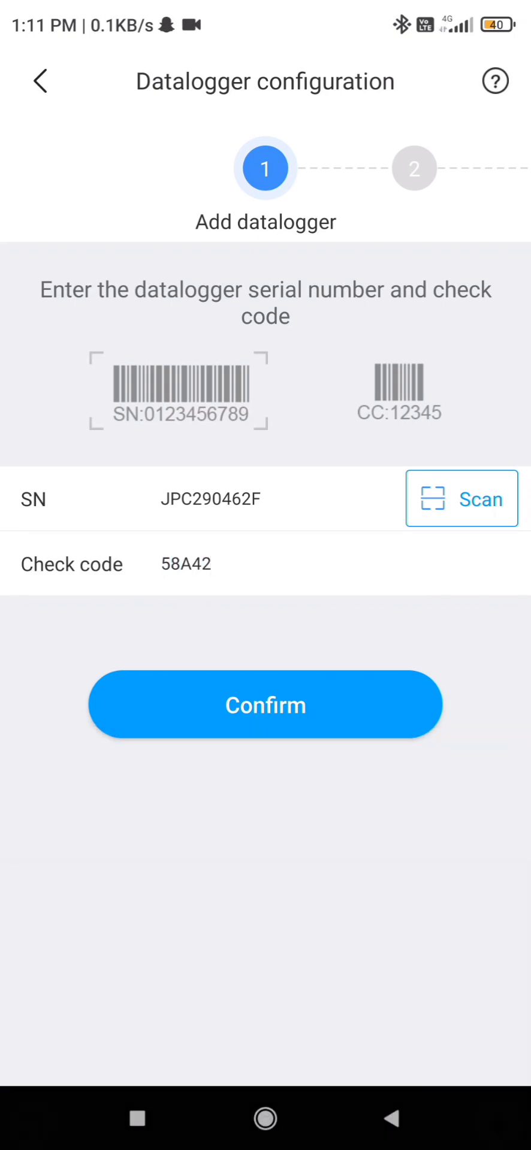
left_click(265, 705)
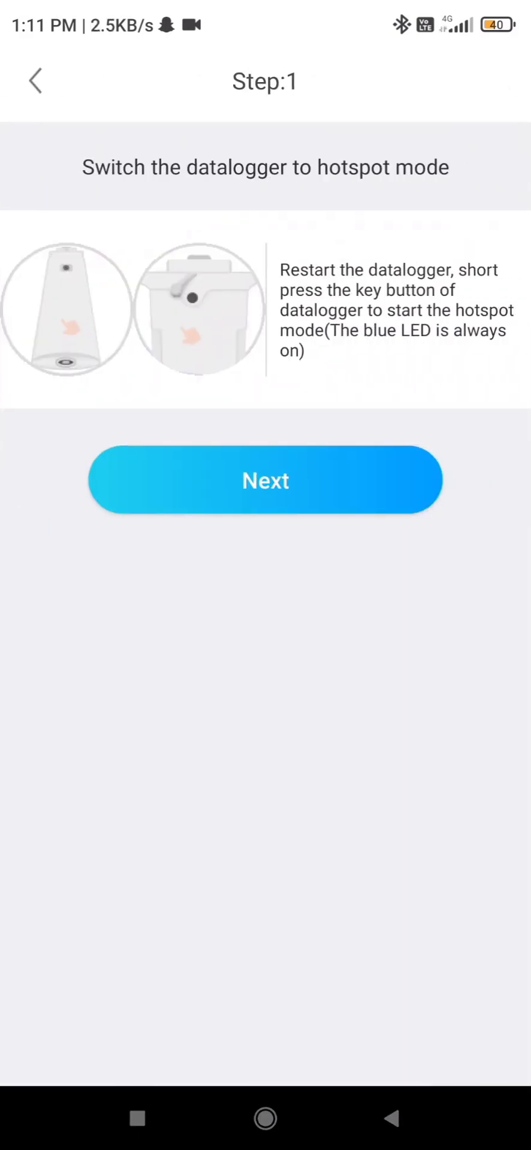
Pass the hotspot-mode step and confirm the blue LED is on to reach Wi-Fi selection.
scroll("down", 3)
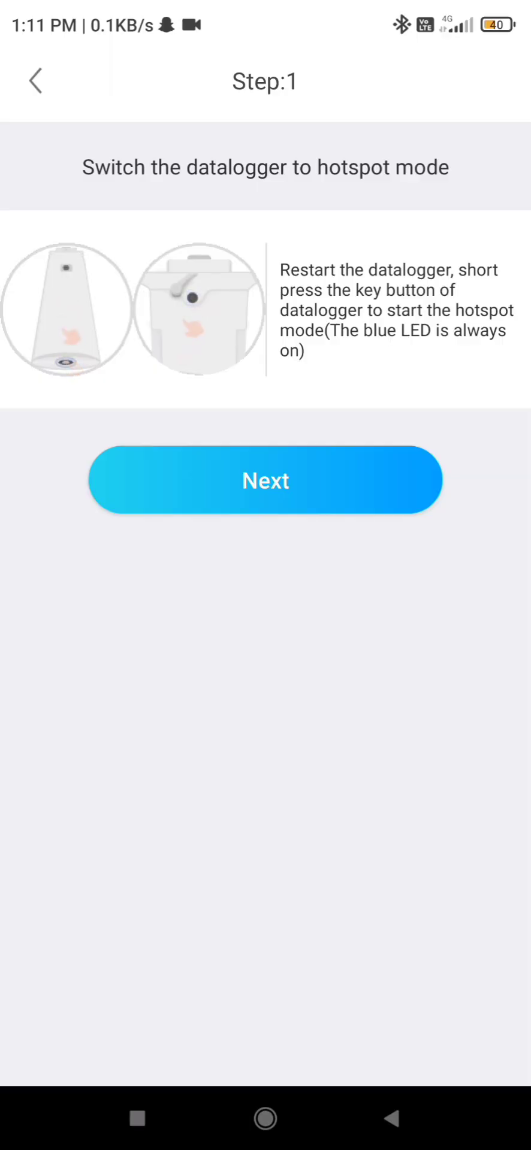
left_click(265, 479)
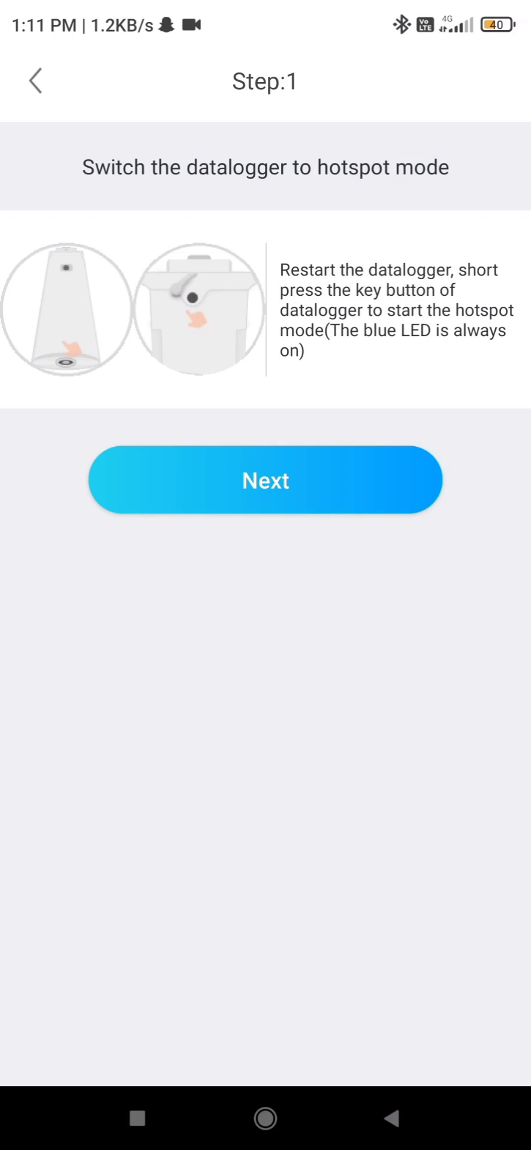
left_click(265, 480)
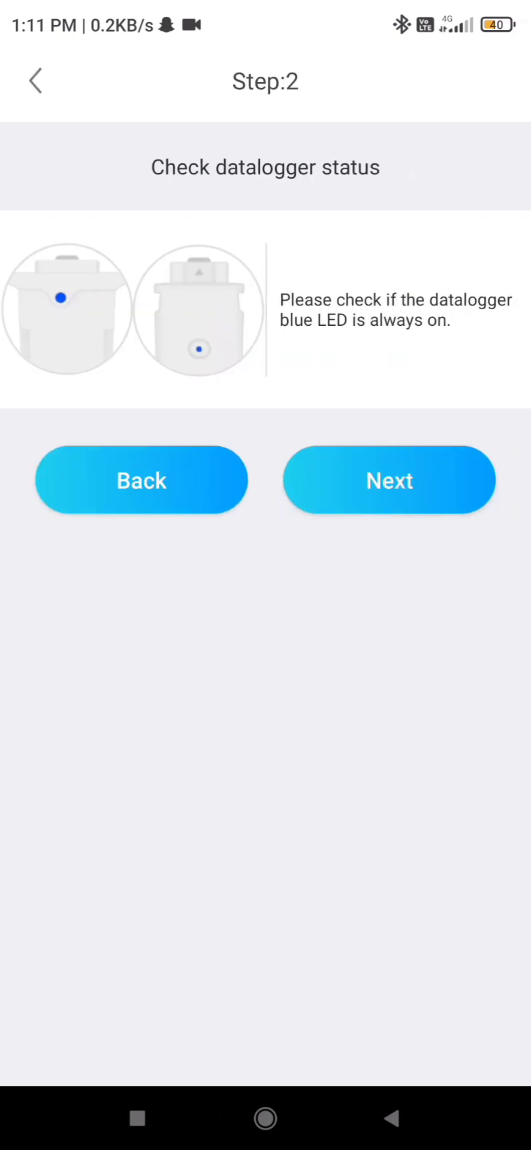
left_click(389, 479)
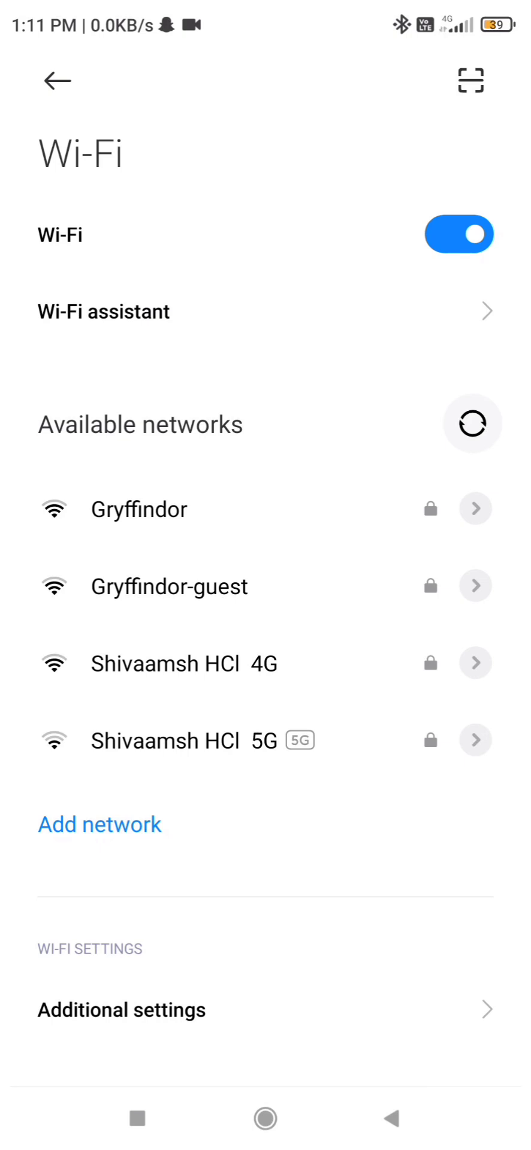
Refresh networks, join hotspot JPC290462F with its password, and return to the setup.
left_click(471, 424)
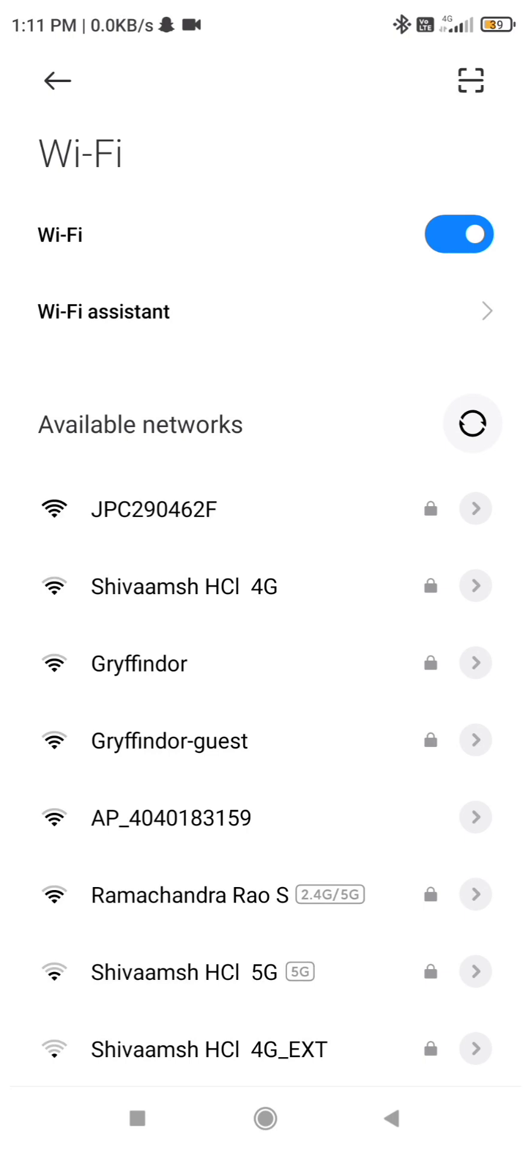
left_click(154, 508)
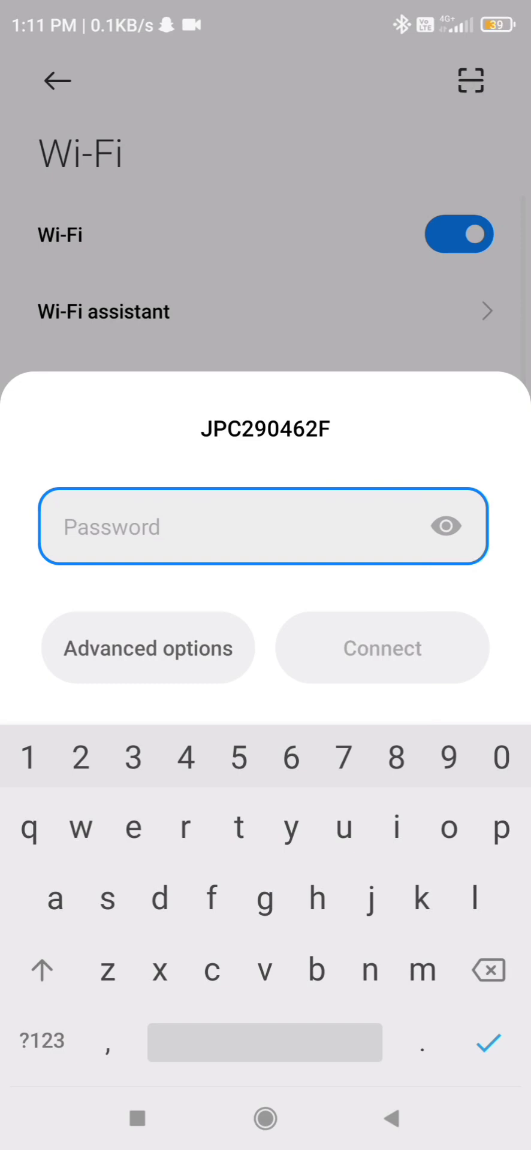
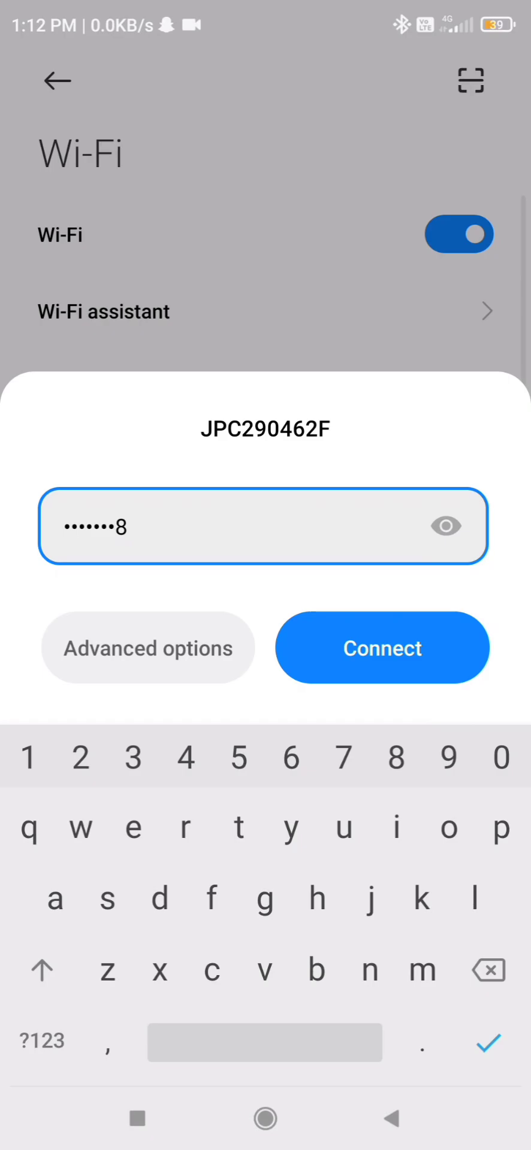
left_click(381, 647)
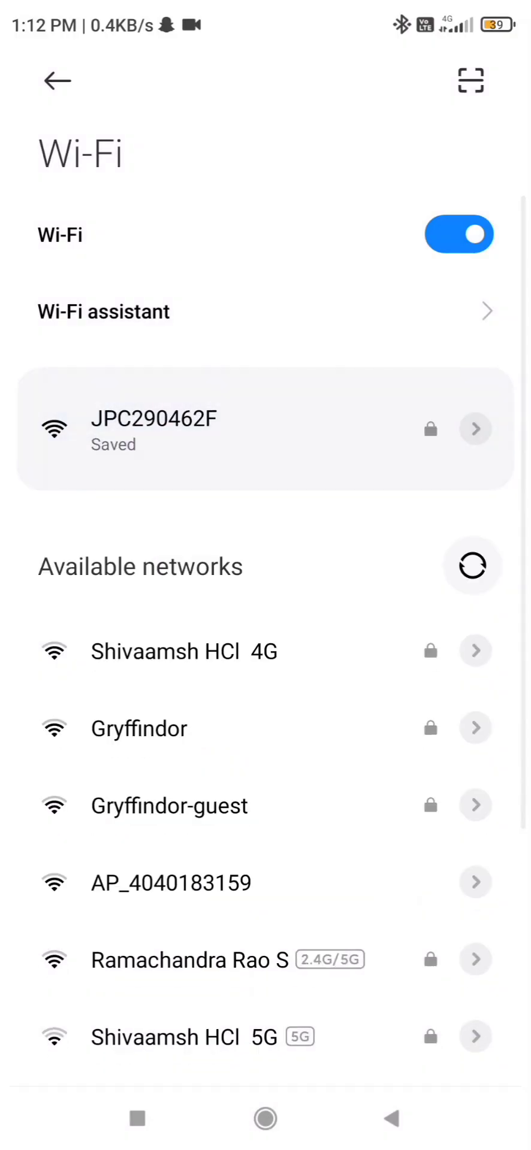
left_click(472, 565)
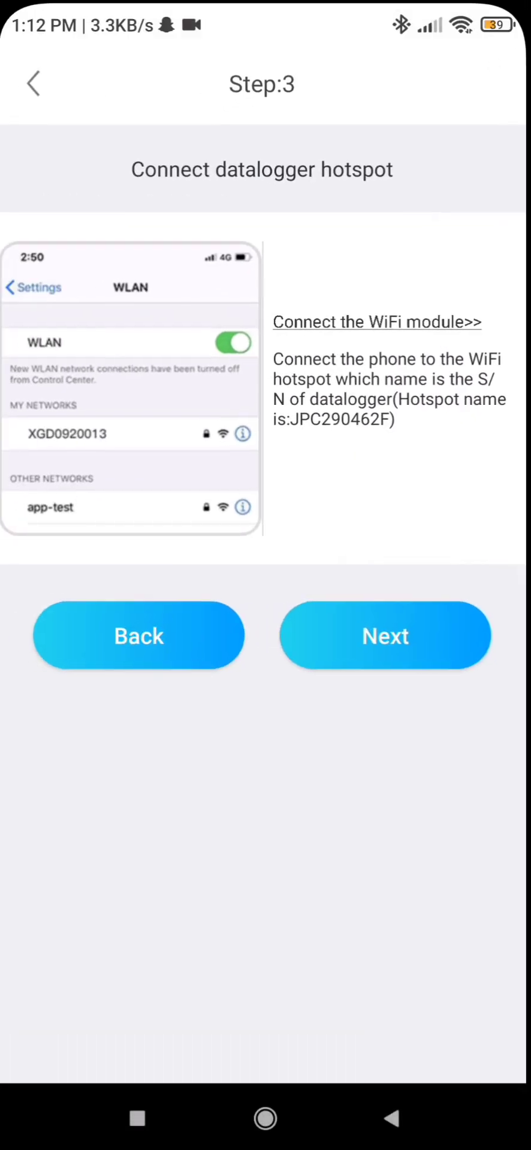
Continue past Step 3 confirming the phone is on the JPC290462F hotspot.
left_click(384, 635)
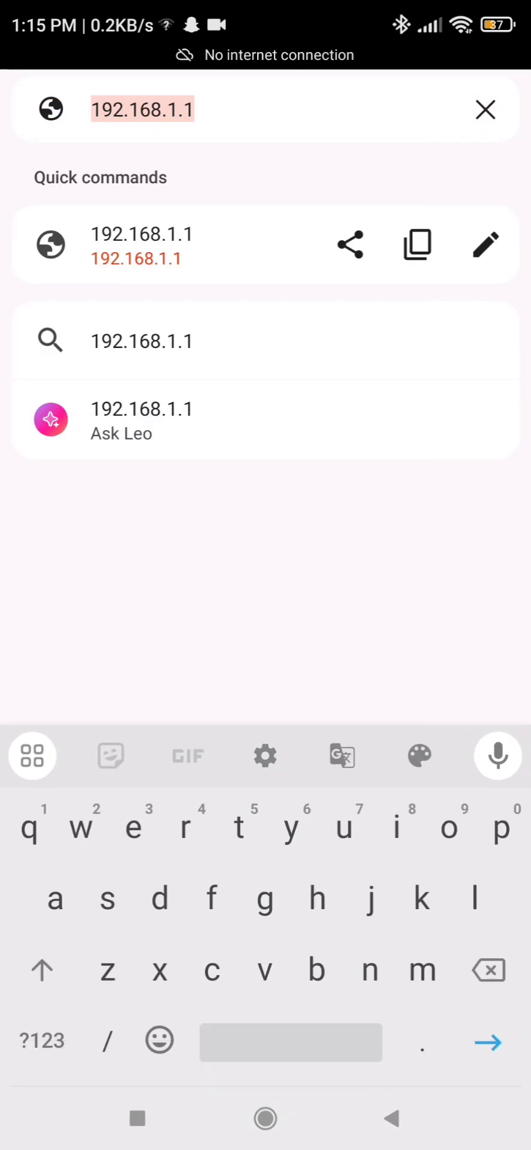
Replace the router address with 192.168.10.100 to load the datalogger login page.
key("Backspace")
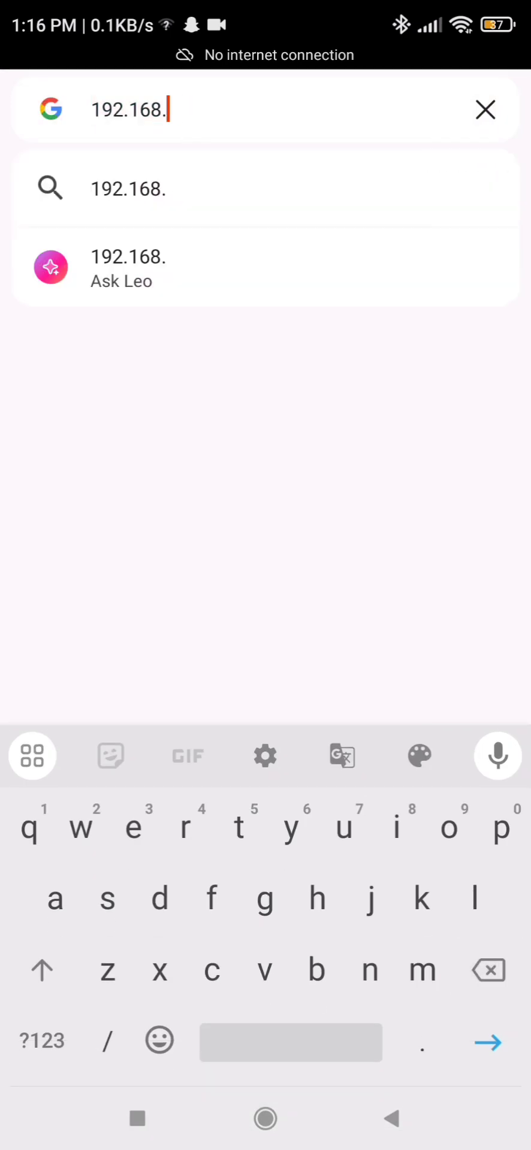
type("10.")
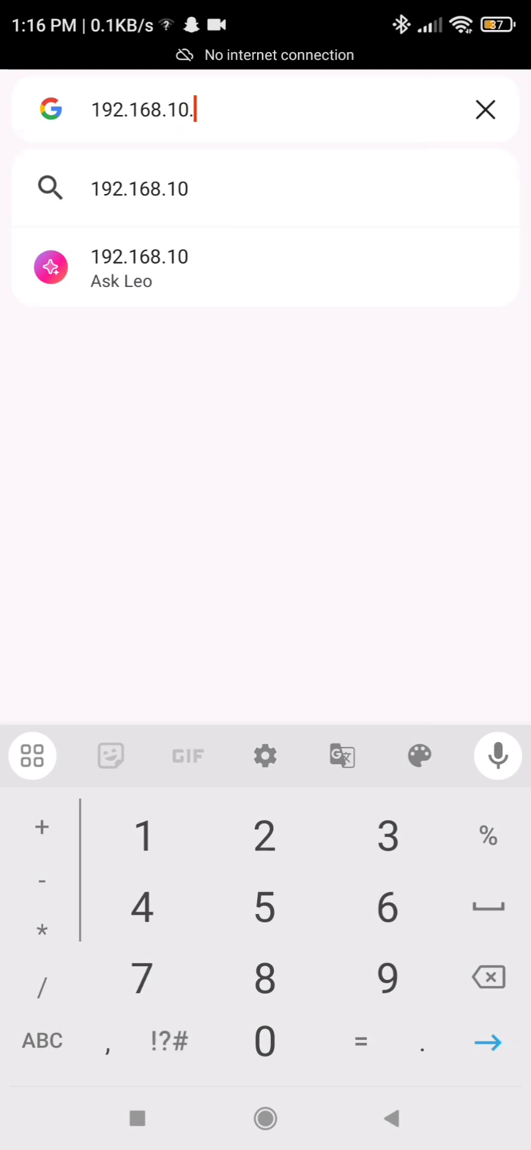
type("100")
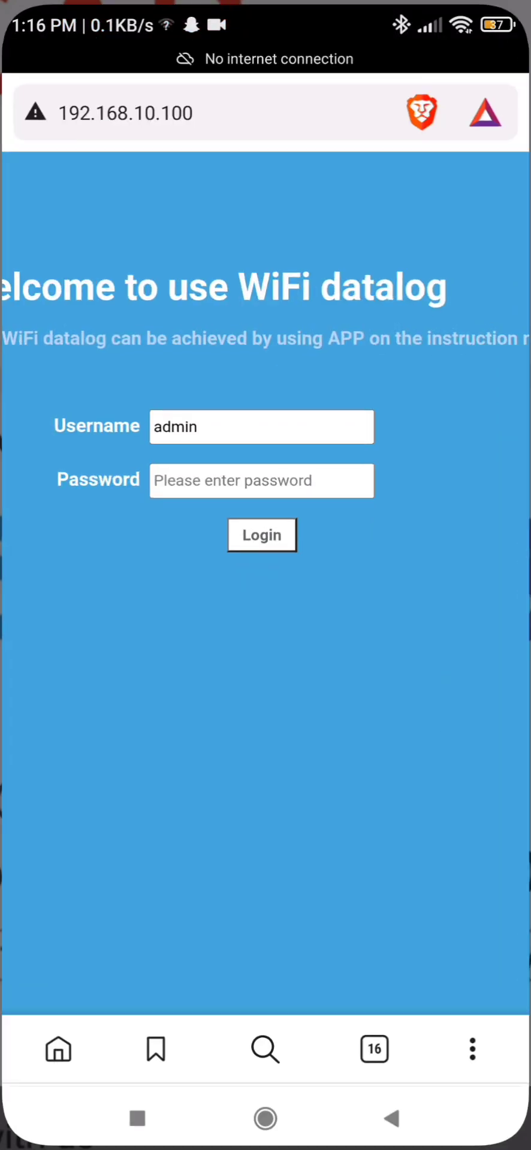
left_click(261, 480)
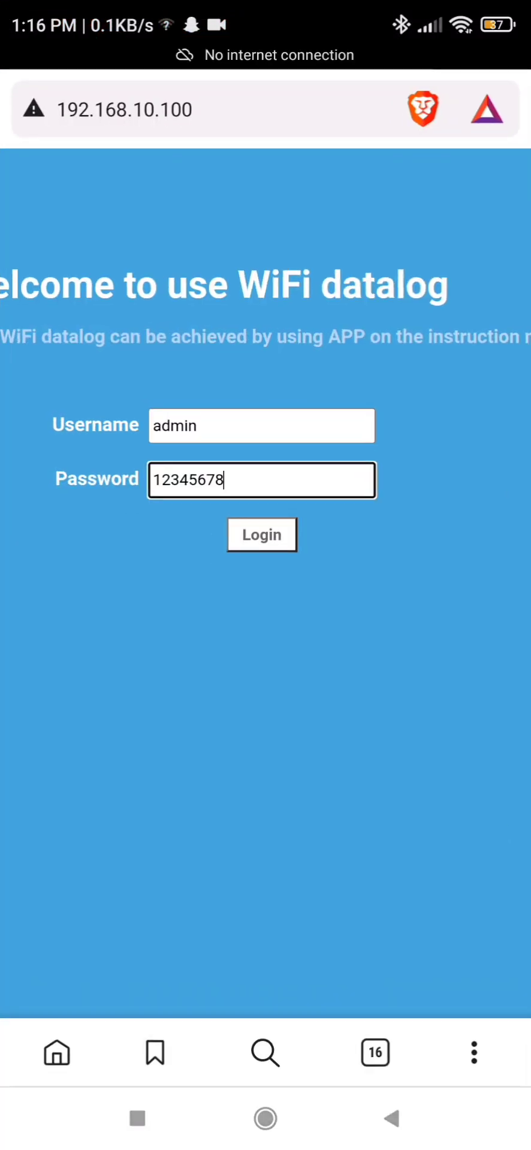
left_click(261, 535)
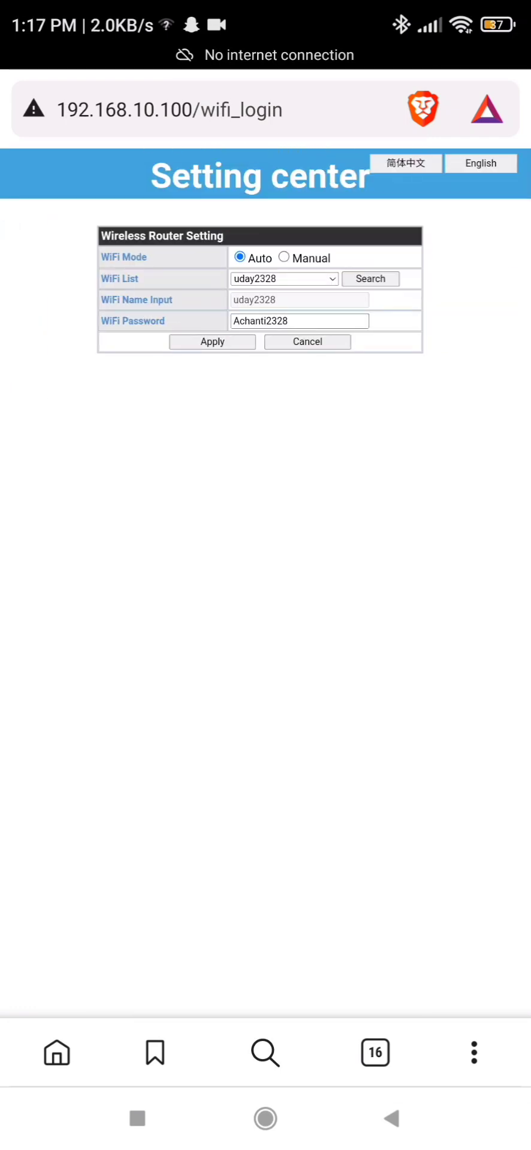
Enter the home Wi-Fi password for the chosen router and apply the settings.
left_click(283, 279)
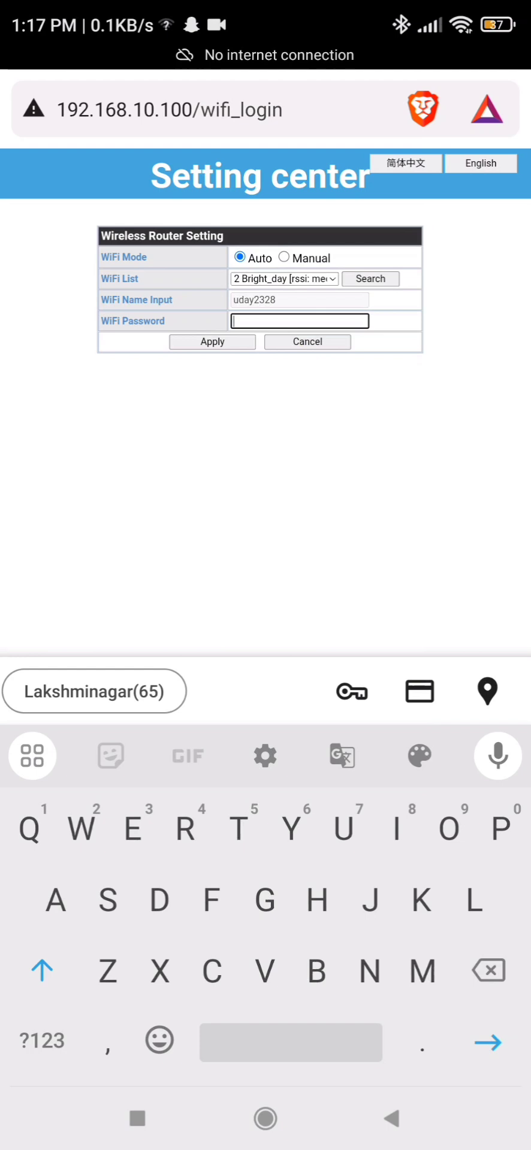
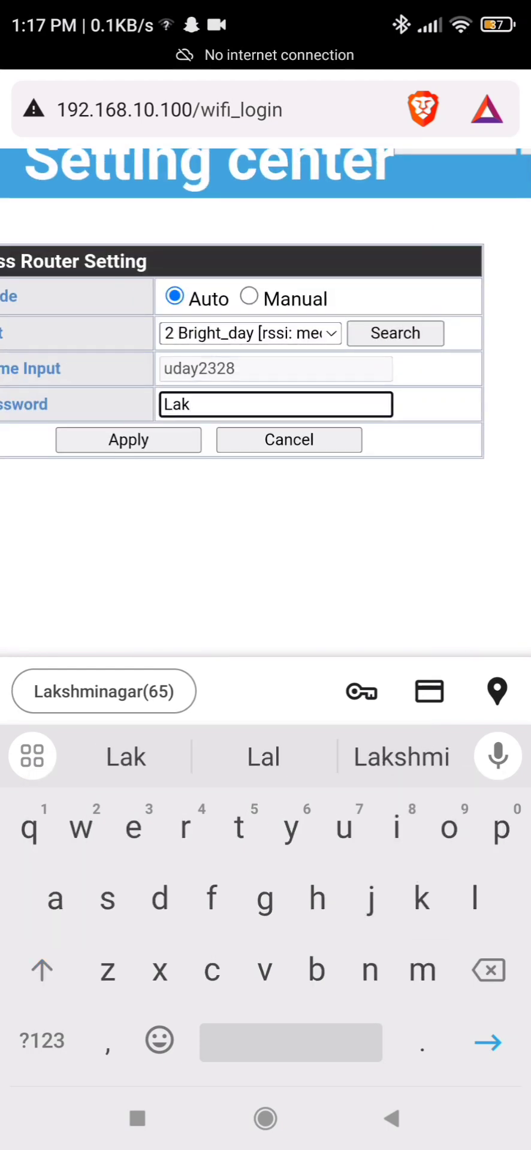
left_click(103, 690)
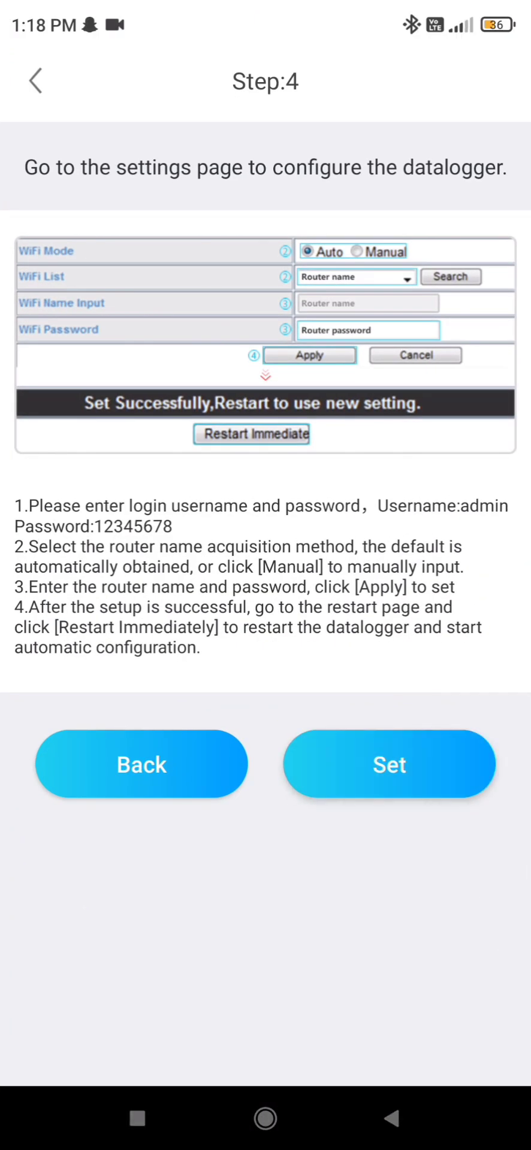
Mark the router settings step done and confirm reconnecting, getting 'configured successfully'.
left_click(390, 764)
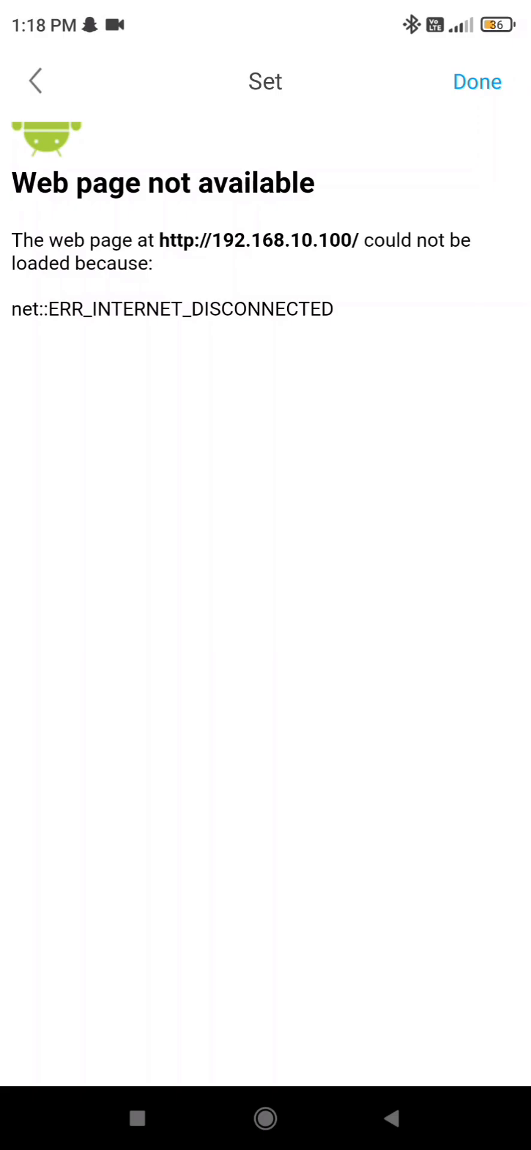
scroll("down", 3)
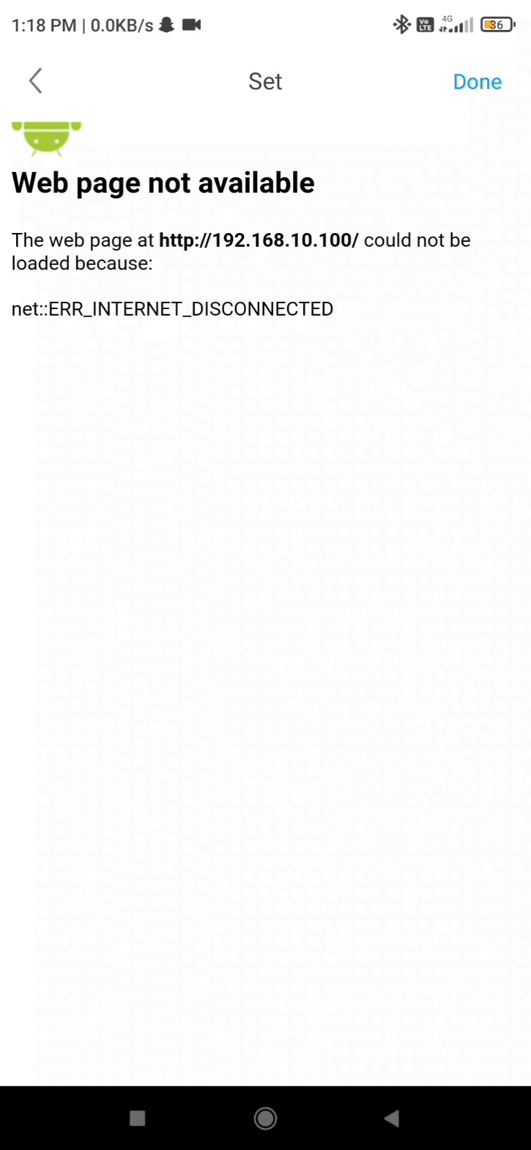
left_click(477, 82)
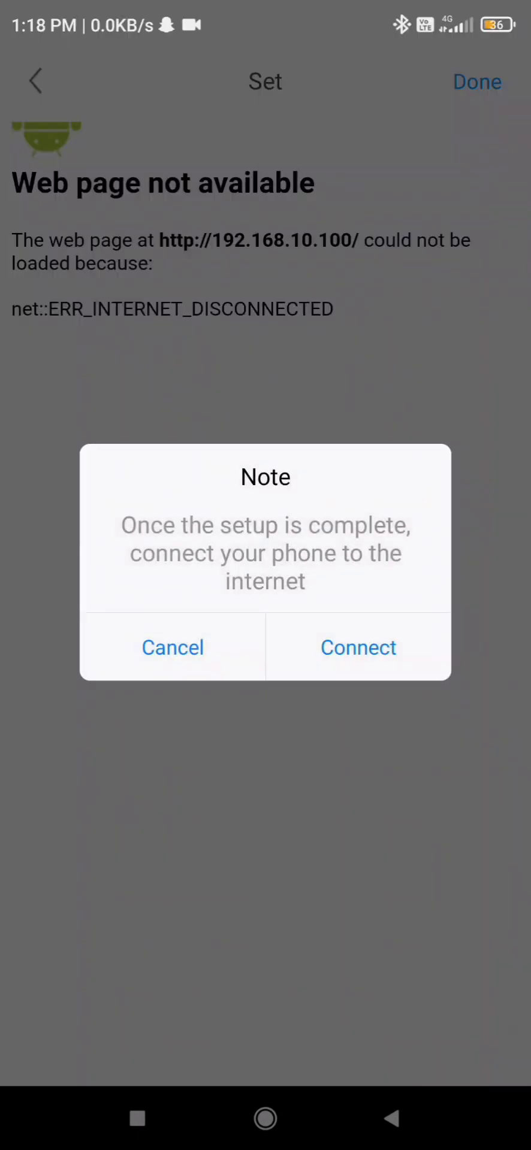
left_click(359, 648)
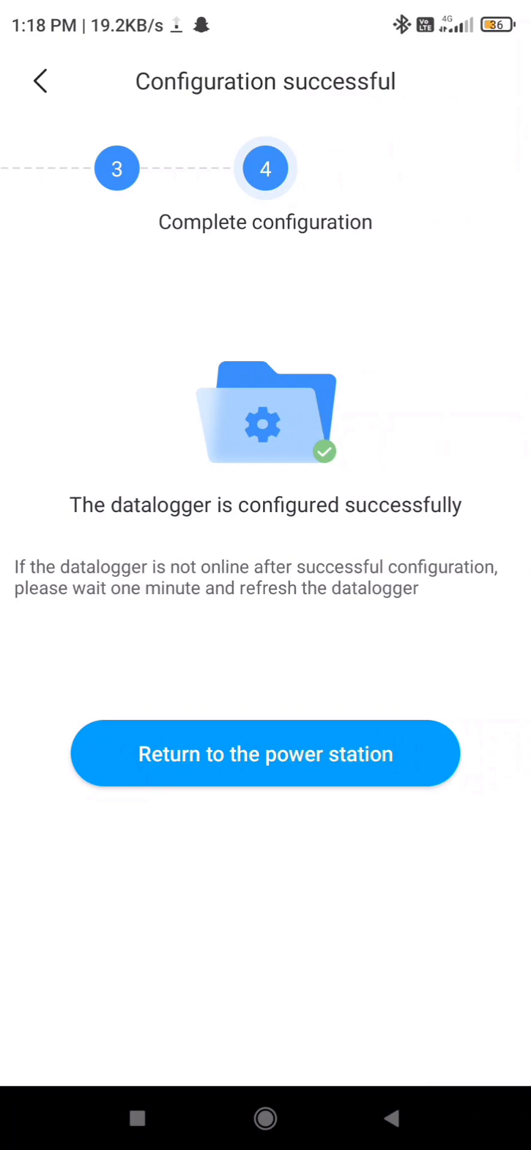
Return to the power station and open inverter JPD4902103's detail page.
left_click(265, 753)
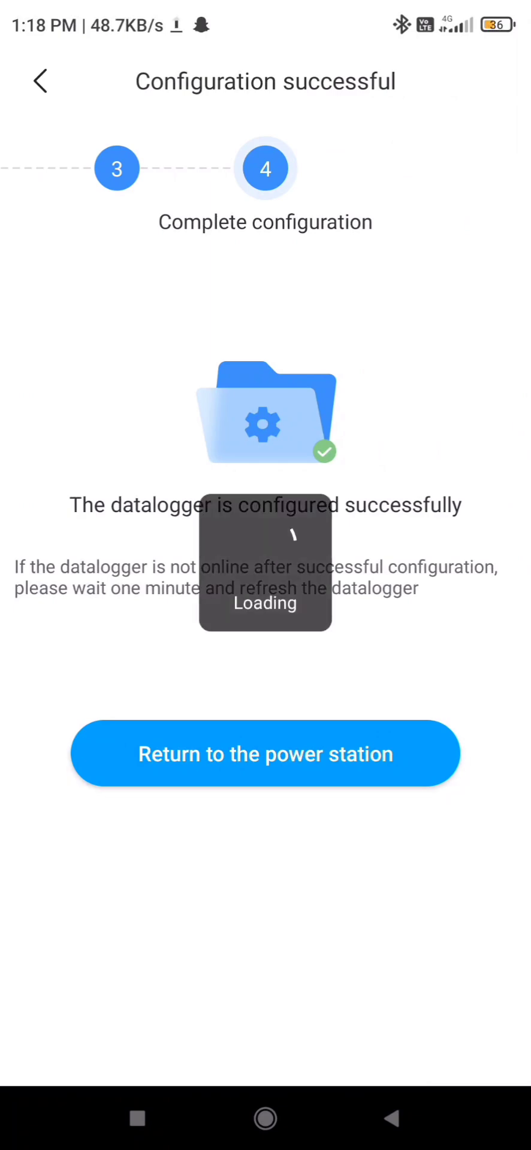
left_click(265, 753)
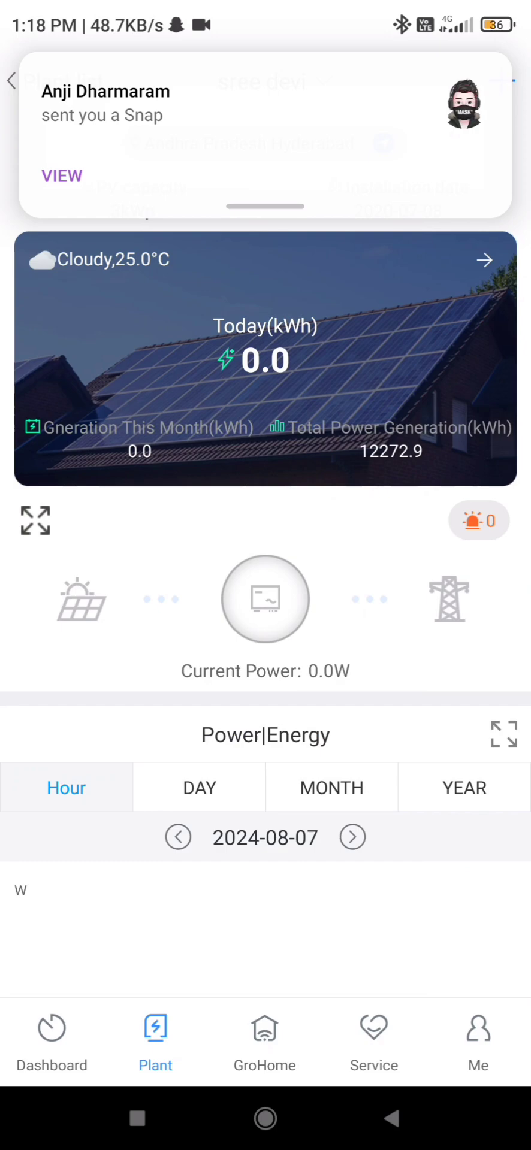
scroll("down", 3)
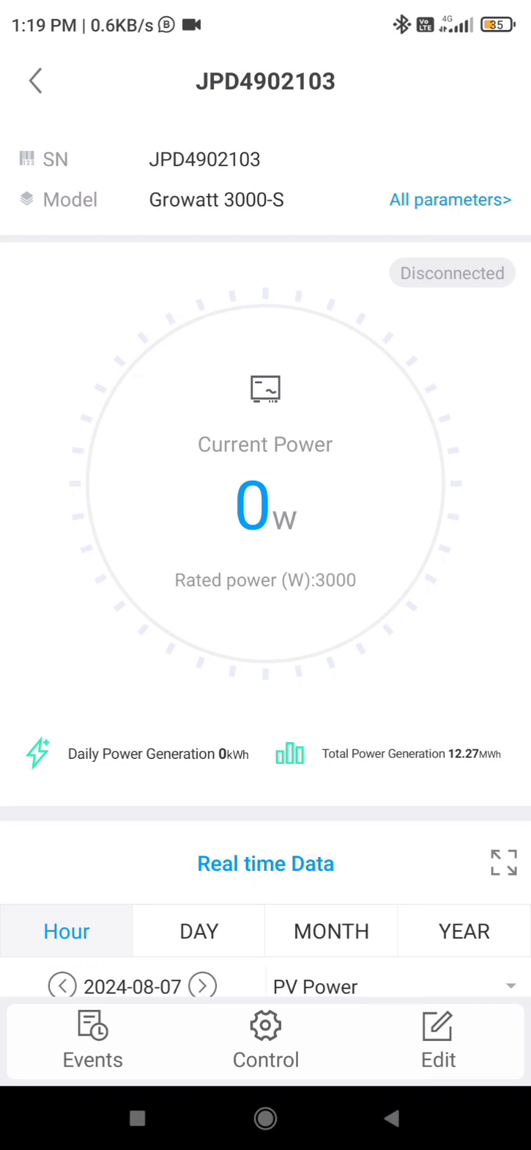
Return to the sree devi plant, where inverter JPD4902103 lists as Normal with datalogger JPC290462F.
left_click(449, 199)
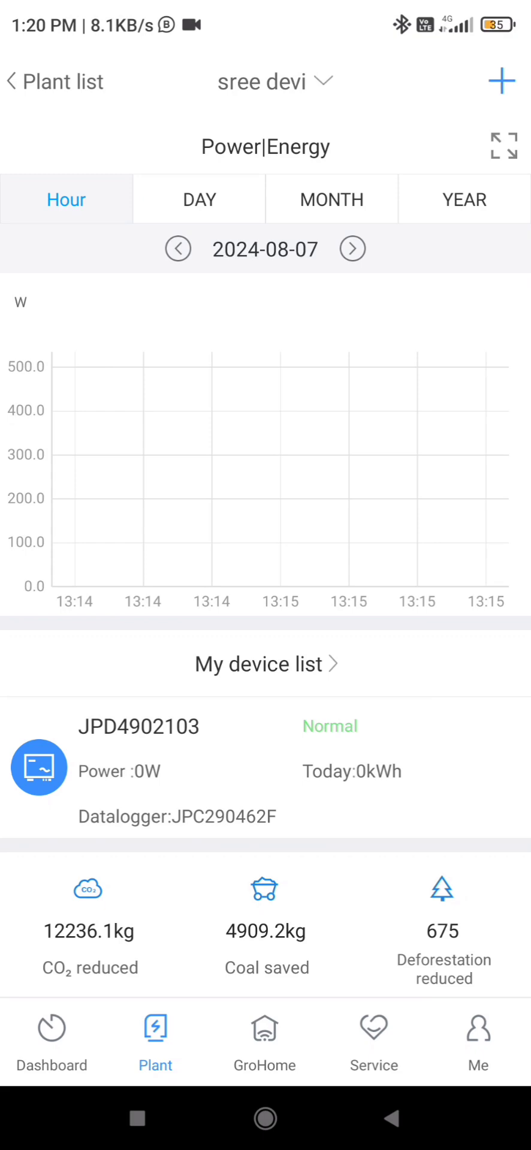
Review the inverter's All parameters — PV1 586.3 W, AC output 533.6 W, 2.5 kWh today — then leave the info page.
left_click(477, 1041)
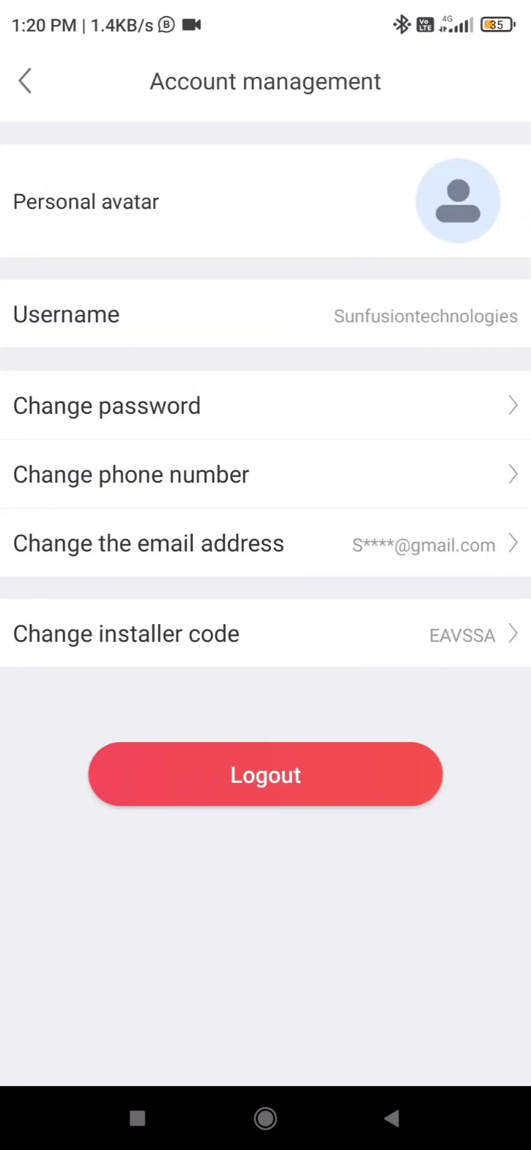
left_click(25, 80)
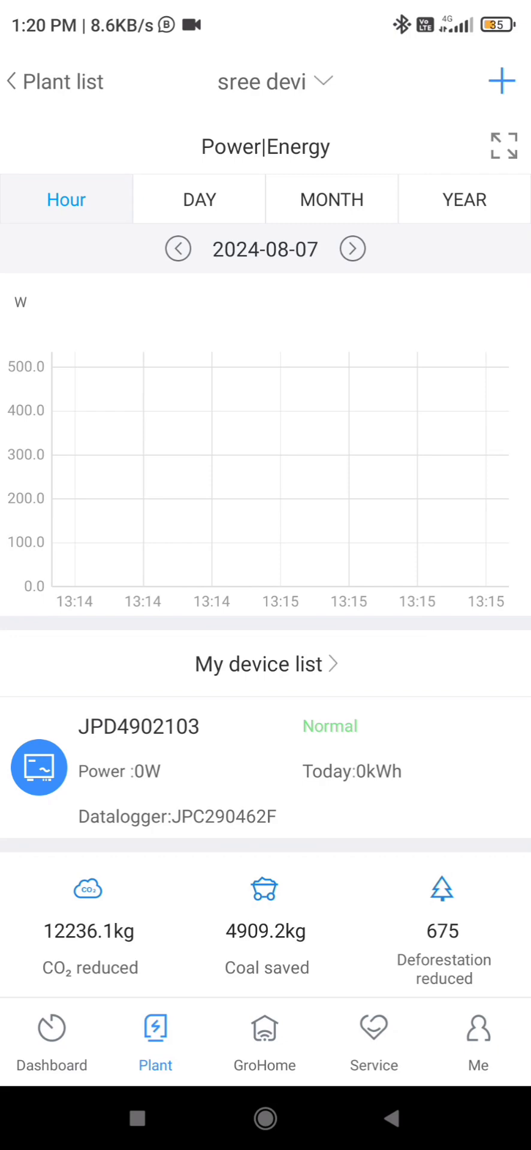
left_click(137, 726)
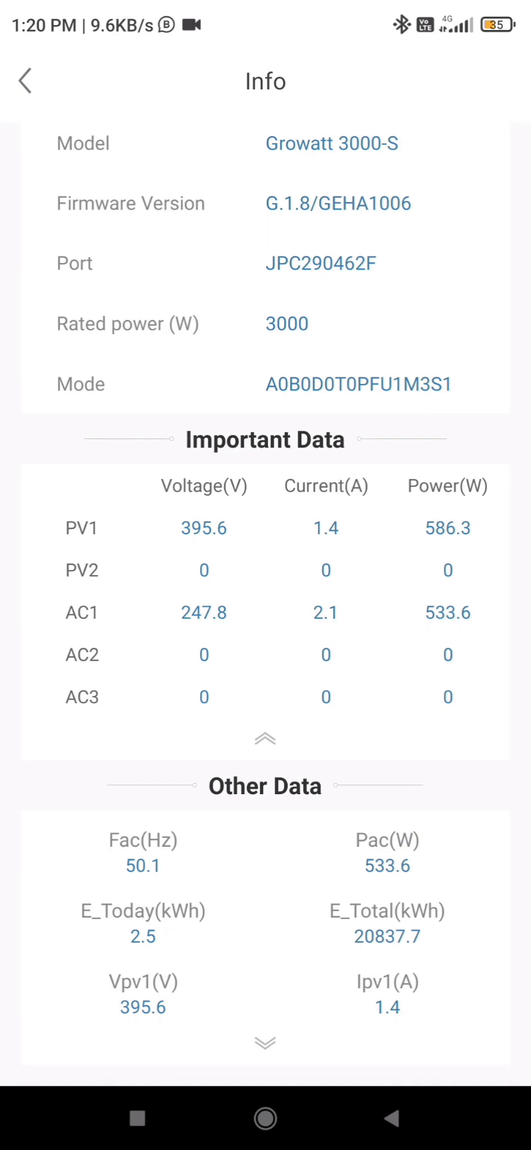
scroll("down", 3)
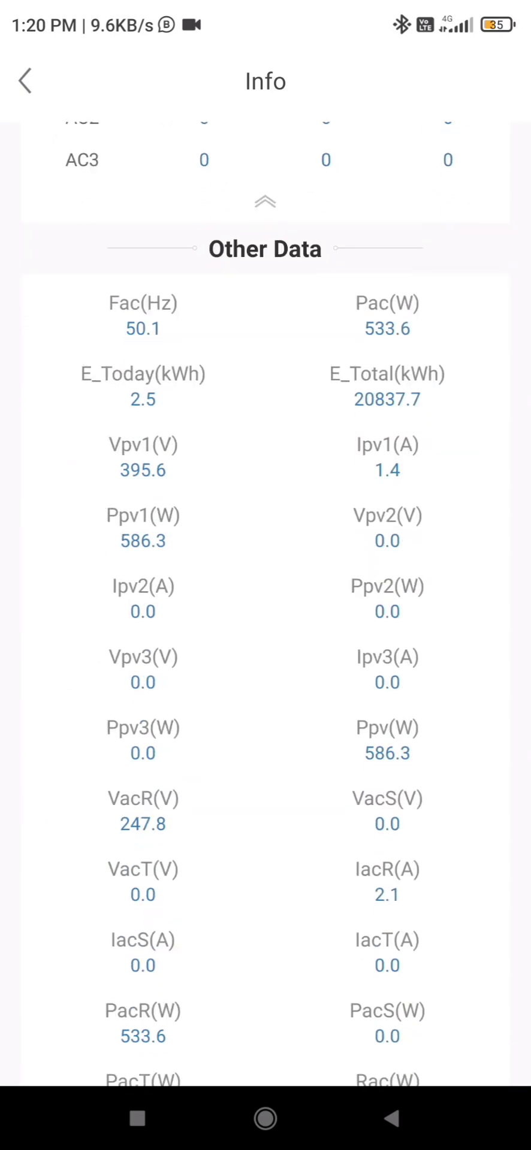
scroll("down", 3)
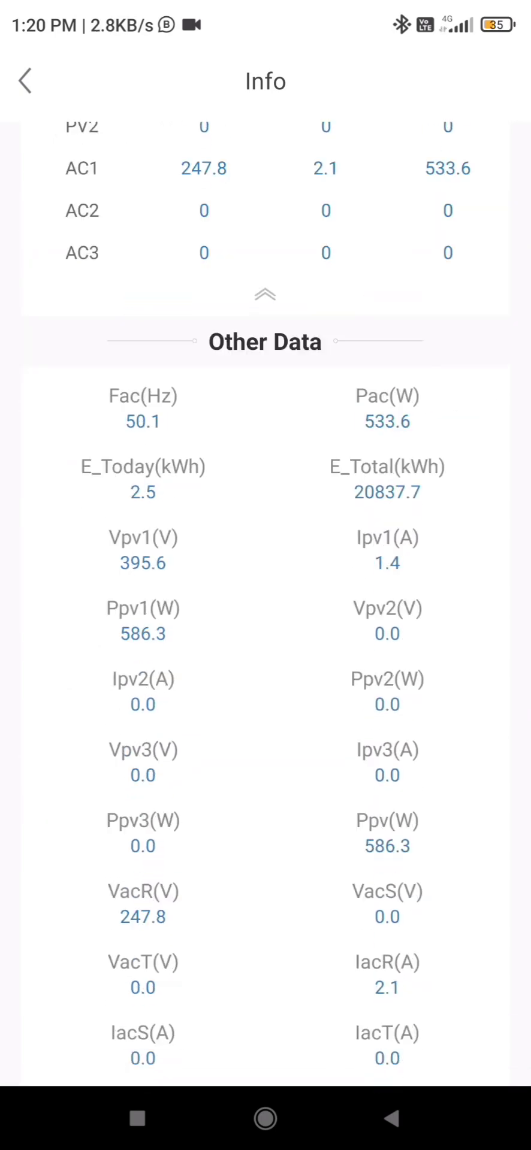
scroll("up", 3)
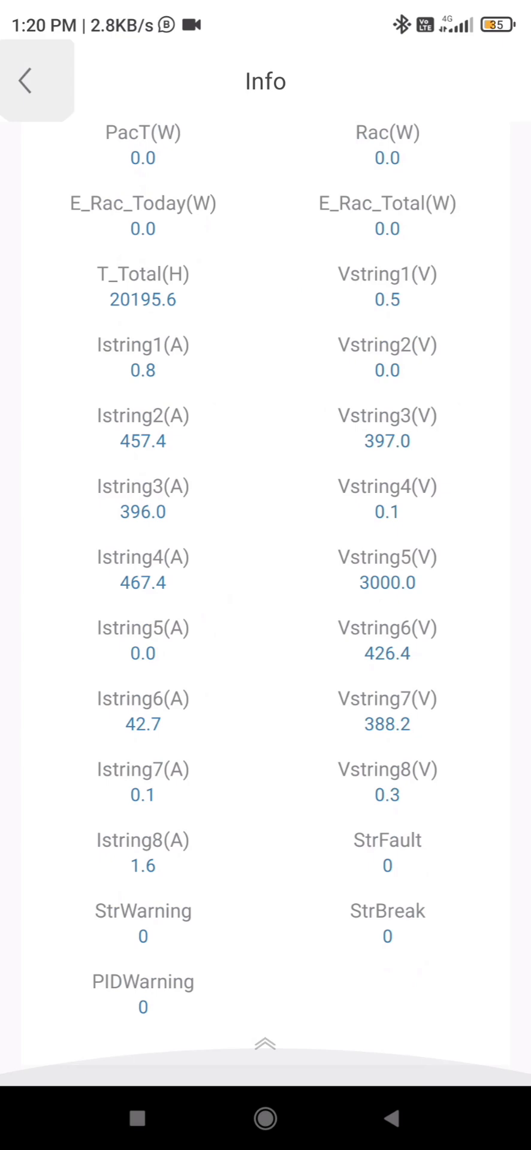
left_click(24, 81)
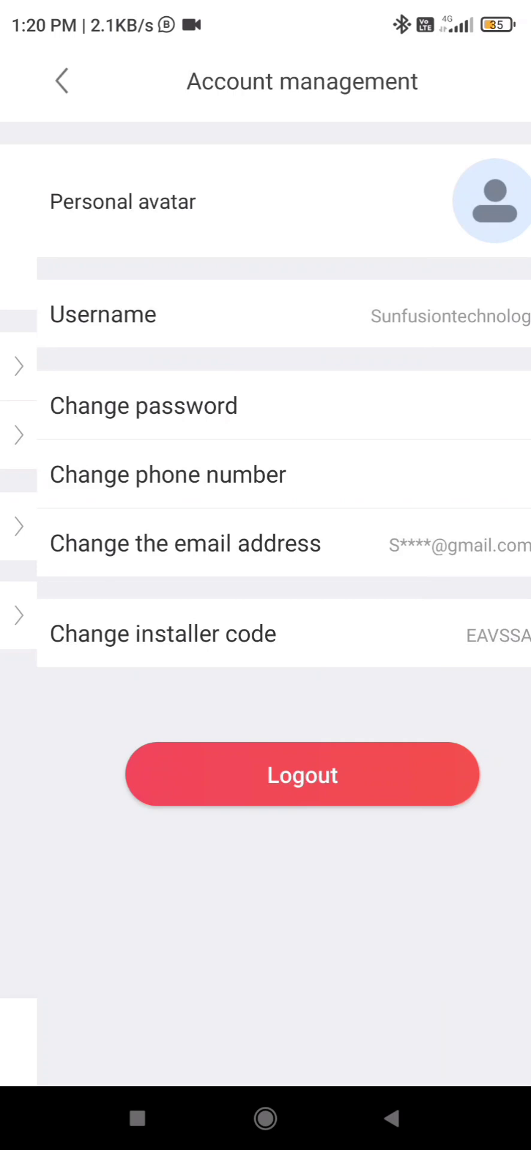
Start logging out from Account management, bringing up the sign-out confirmation prompt.
left_click(301, 774)
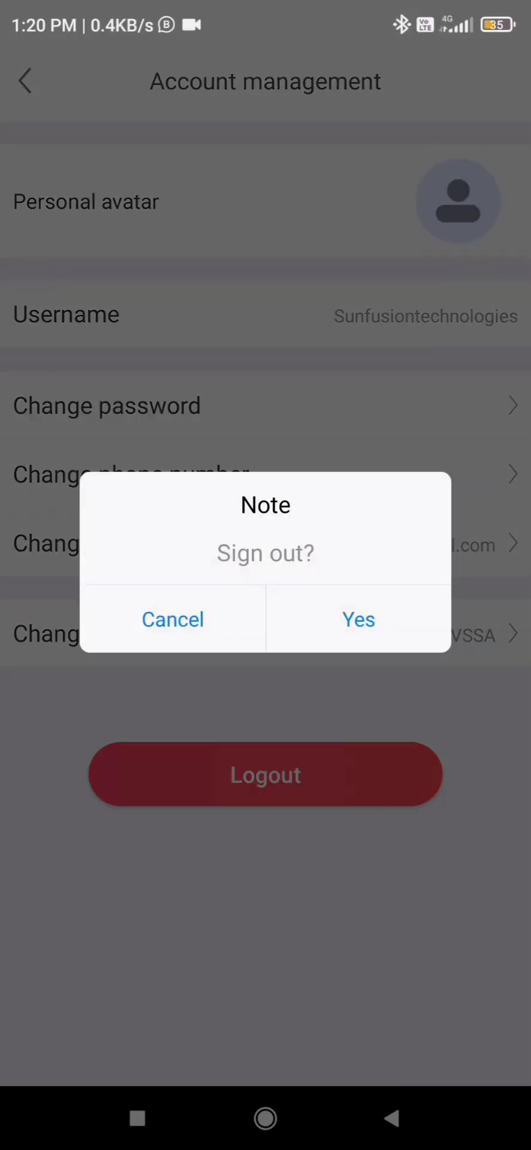